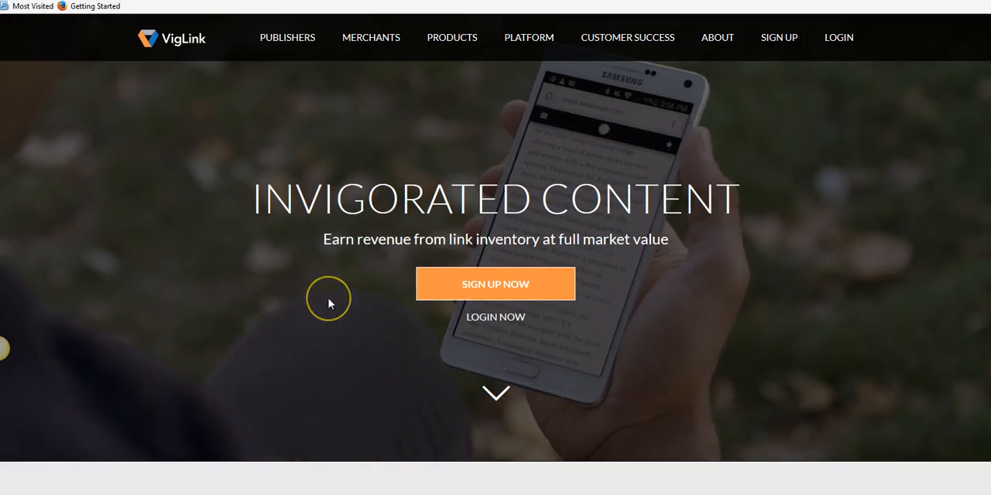
pyautogui.moveTo(316, 251)
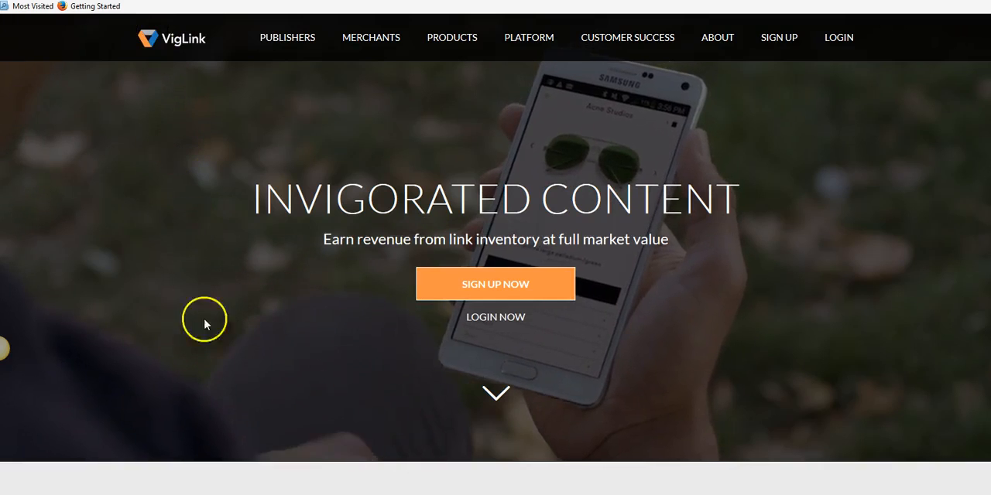
pyautogui.moveTo(495, 284)
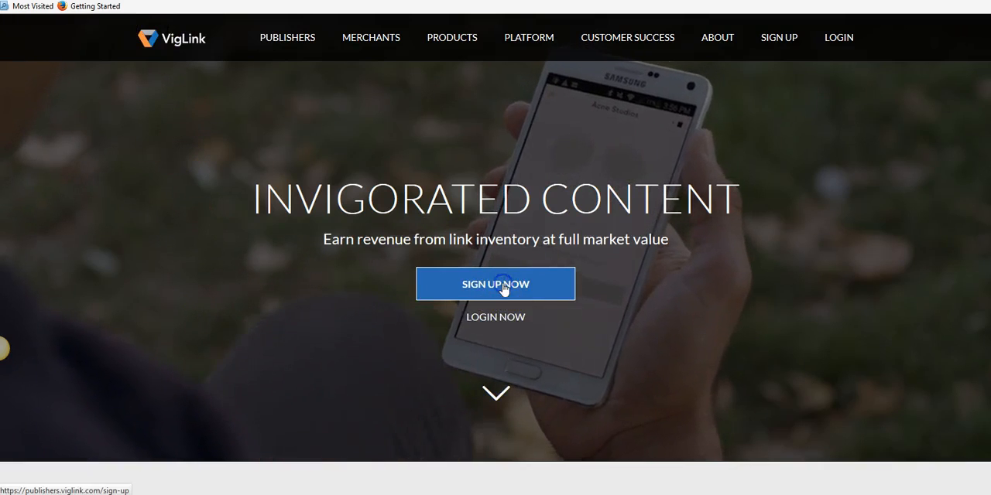
# Step: Start the VigLink publisher sign-up from the homepage and switch windows
pyautogui.click(495, 285)
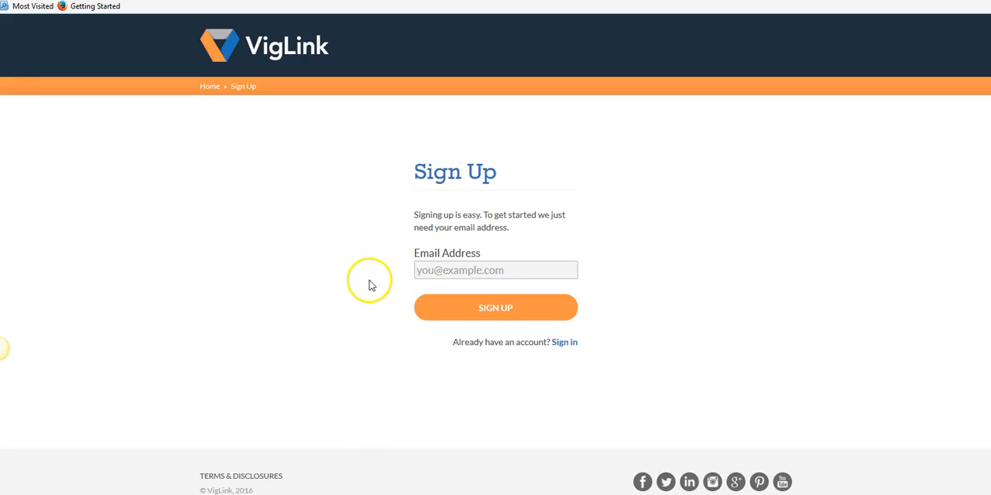
pyautogui.moveTo(375, 284)
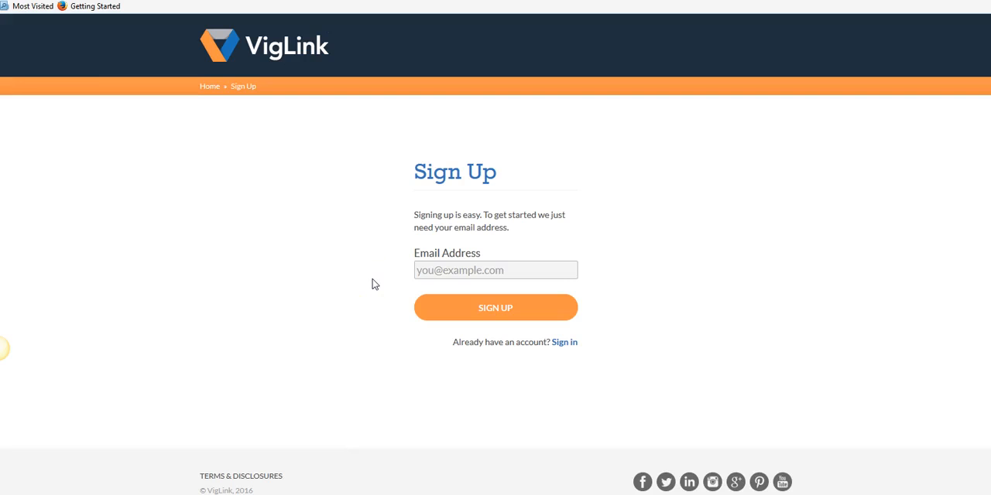
pyautogui.press('alt+tab')
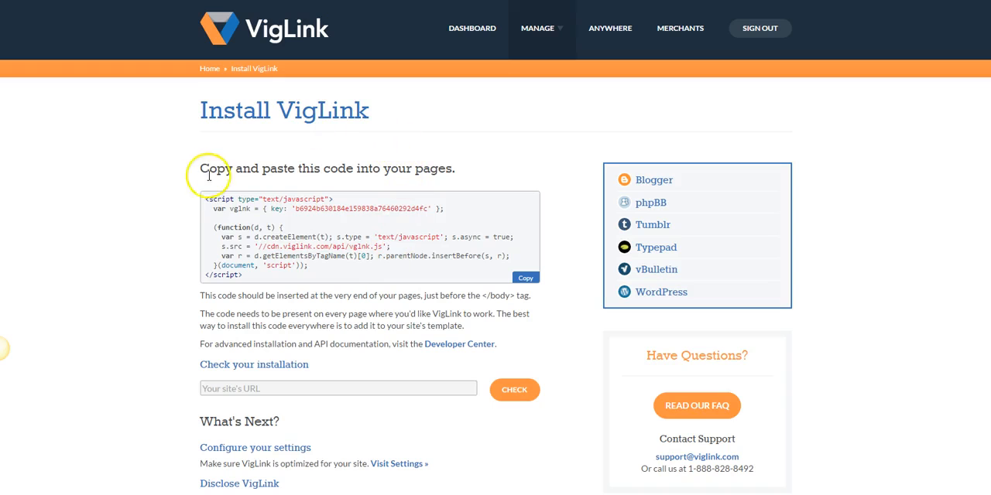
# Step: Copy the VigLink install JavaScript snippet from the Manage > Install page
pyautogui.click(539, 28)
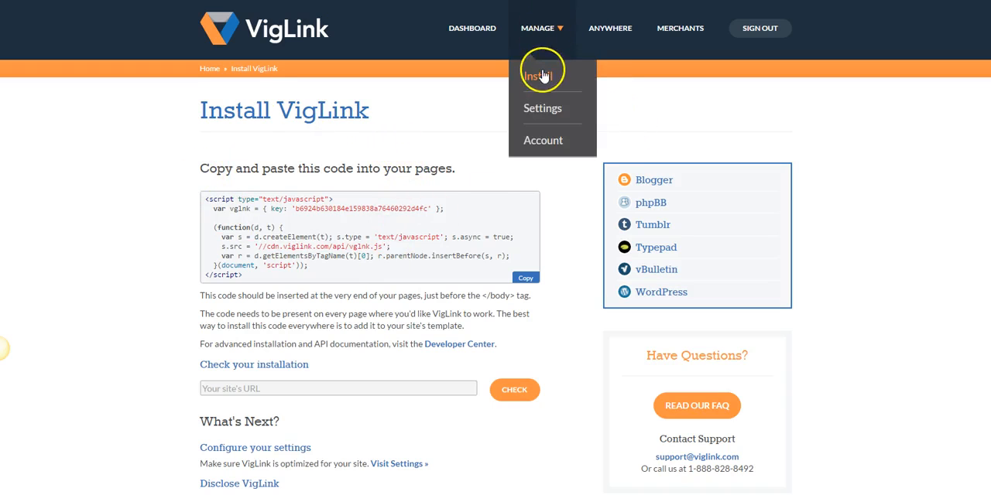
pyautogui.click(539, 75)
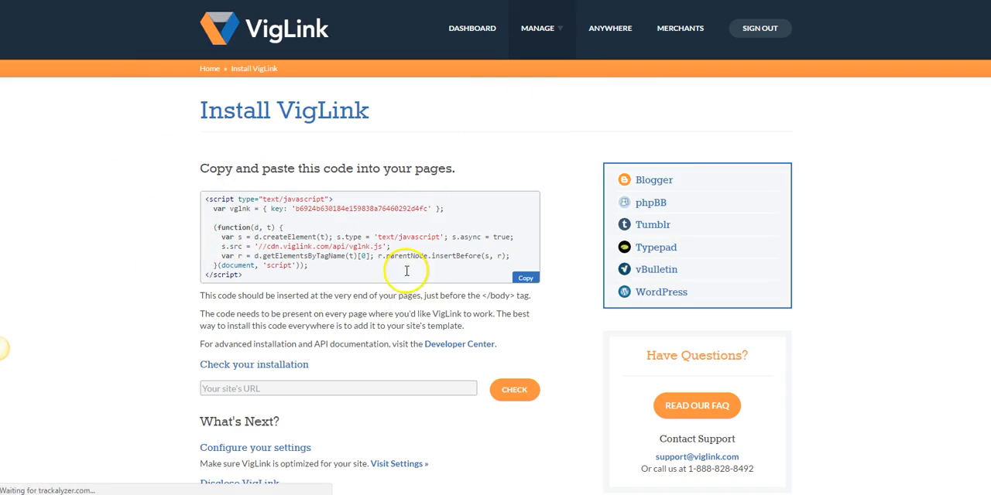
pyautogui.moveTo(441, 208)
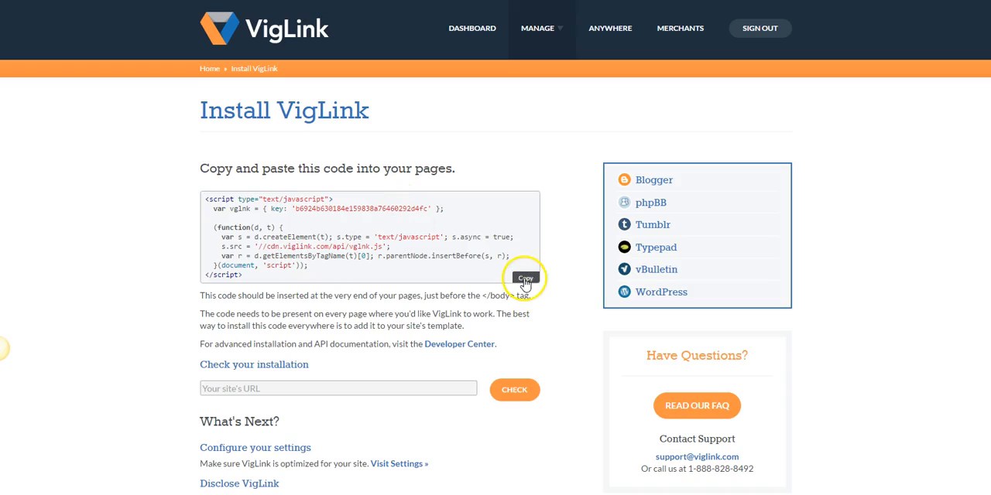
pyautogui.click(524, 278)
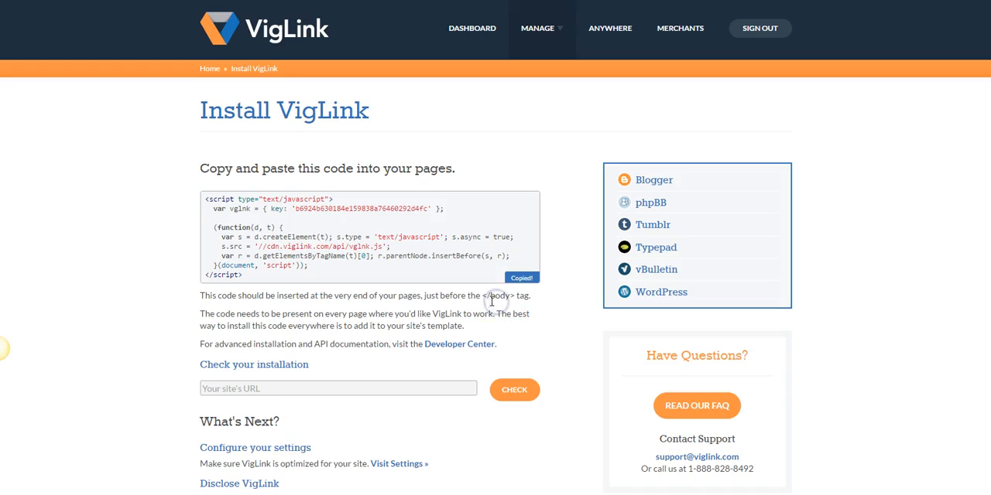
pyautogui.moveTo(813, 125)
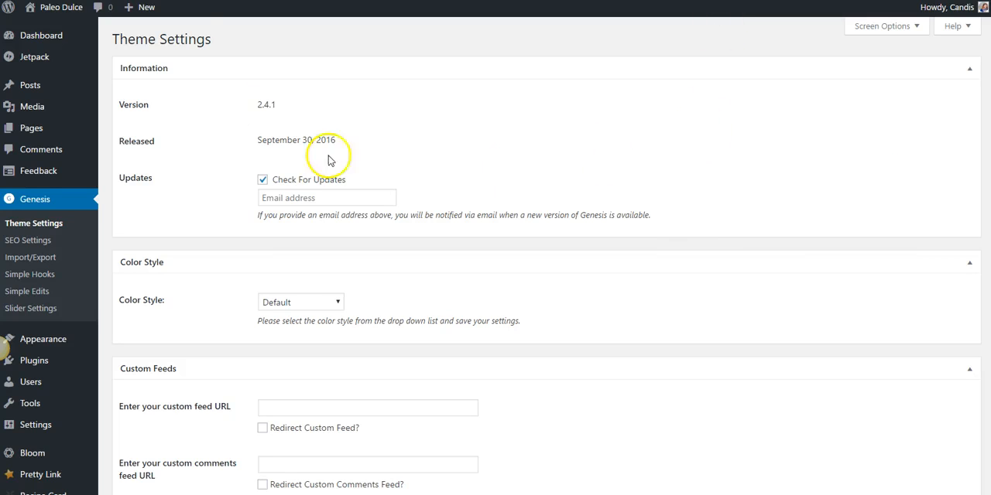
pyautogui.moveTo(130, 31)
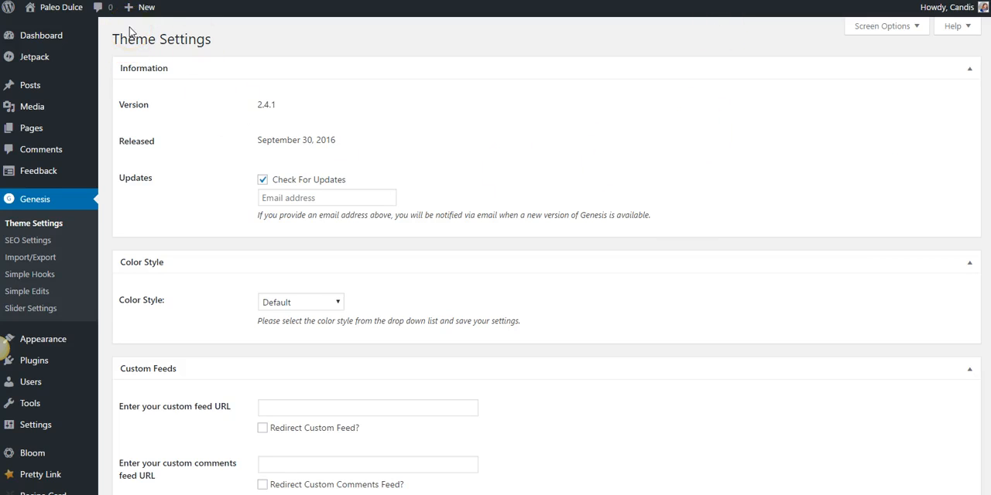
pyautogui.moveTo(28, 240)
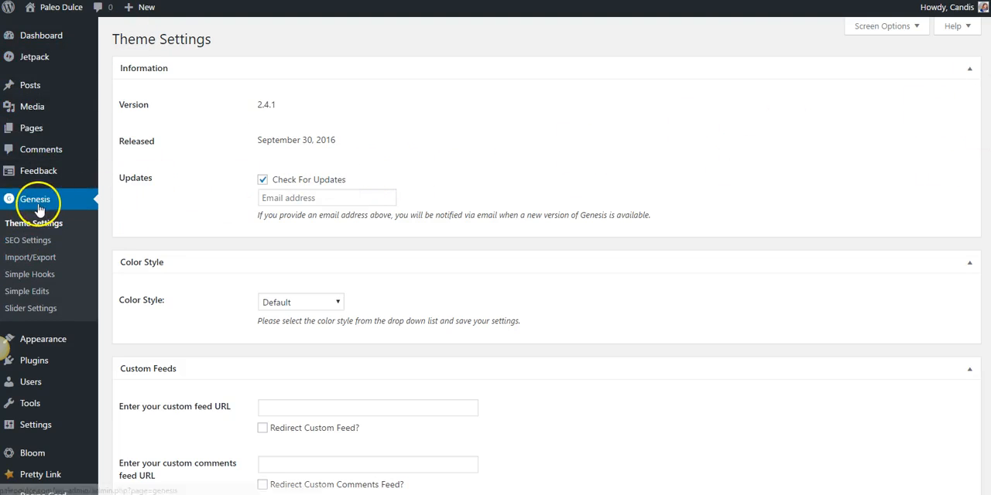
# Step: Scroll down Genesis Theme Settings to the Header and Footer Scripts box
pyautogui.scroll(-3)
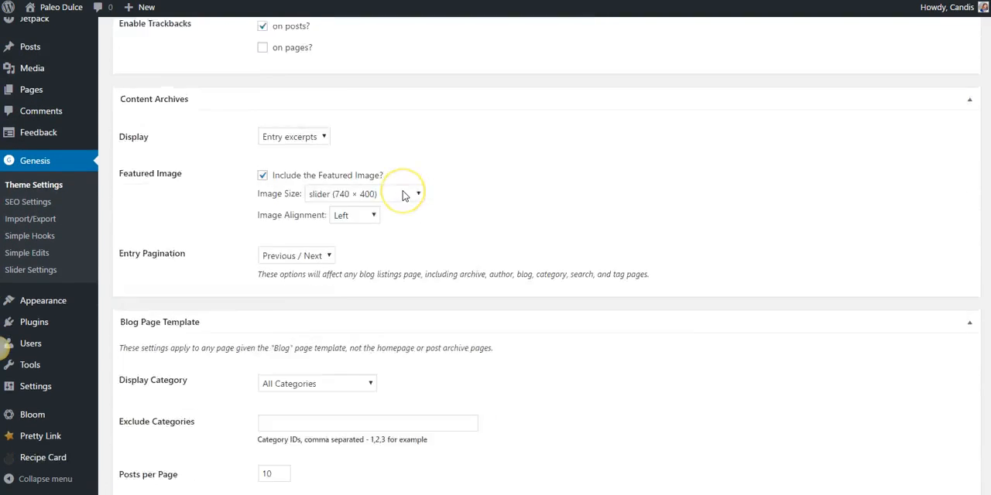
pyautogui.scroll(-3)
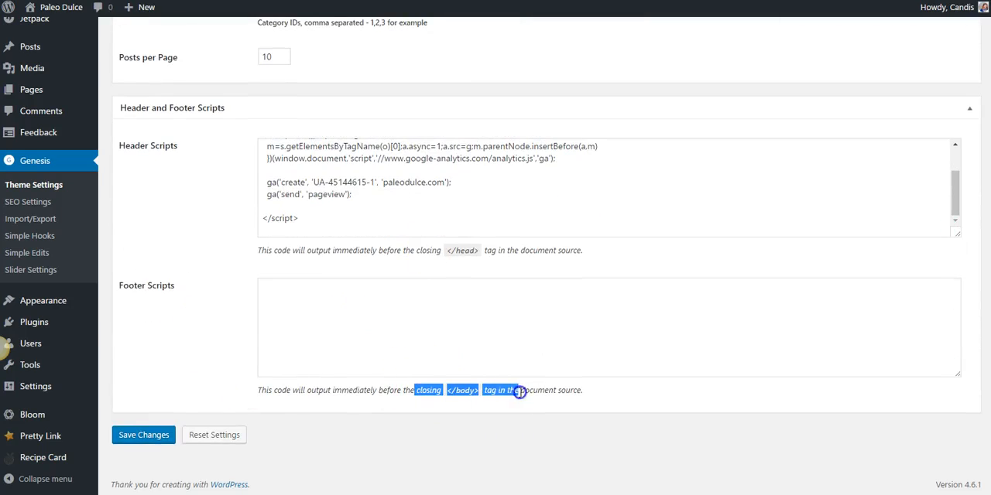
# Step: Paste the VigLink script into the Footer Scripts field and save the changes
pyautogui.click(460, 315)
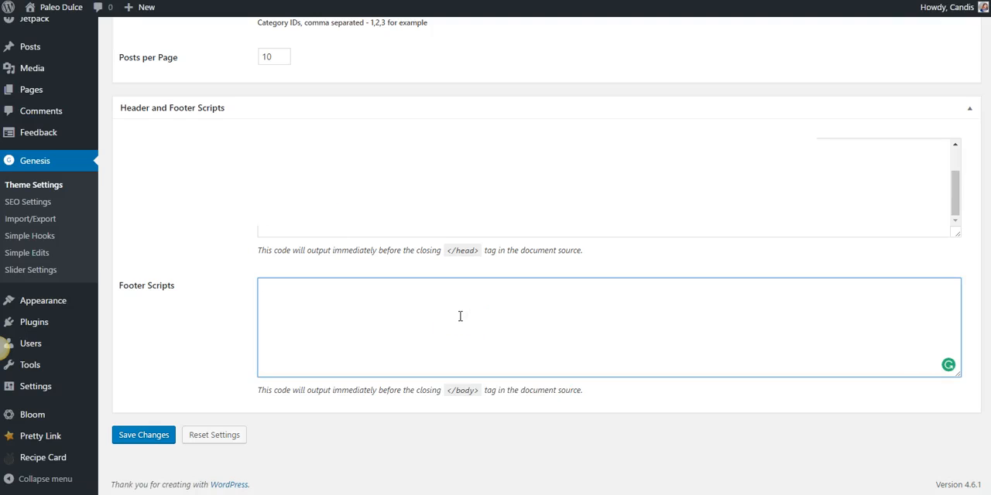
pyautogui.scroll(3)
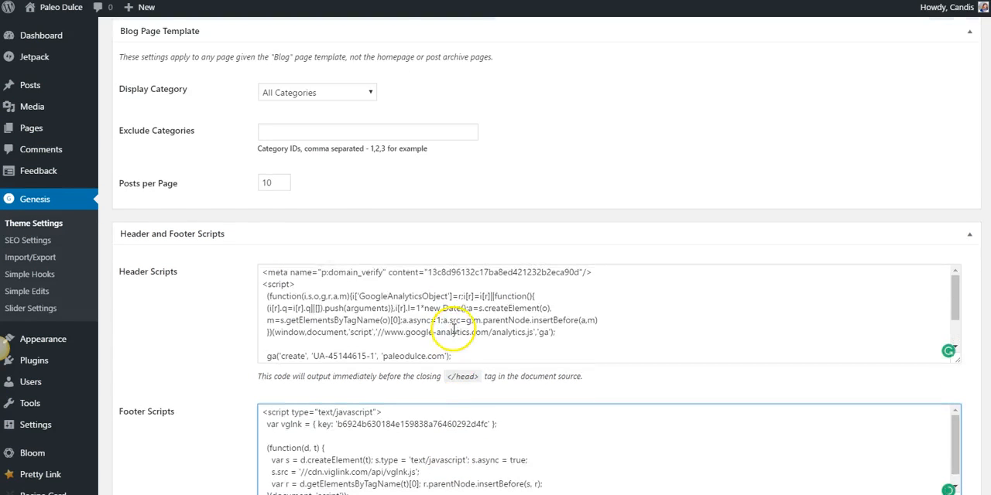
pyautogui.scroll(-3)
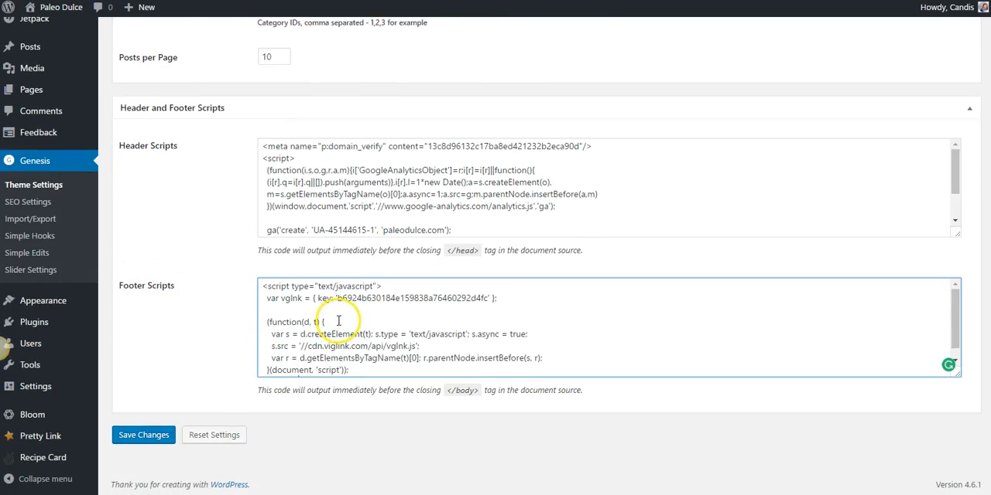
pyautogui.moveTo(195, 333)
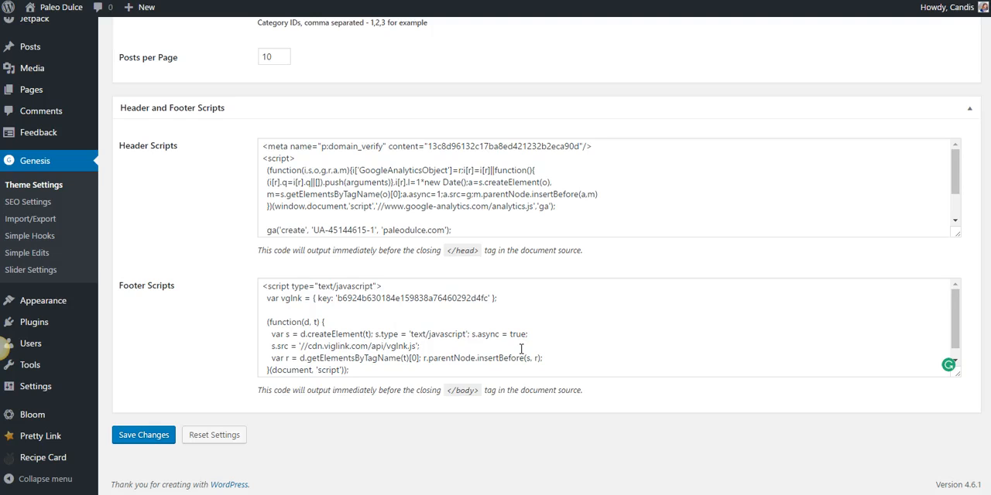
pyautogui.moveTo(477, 390)
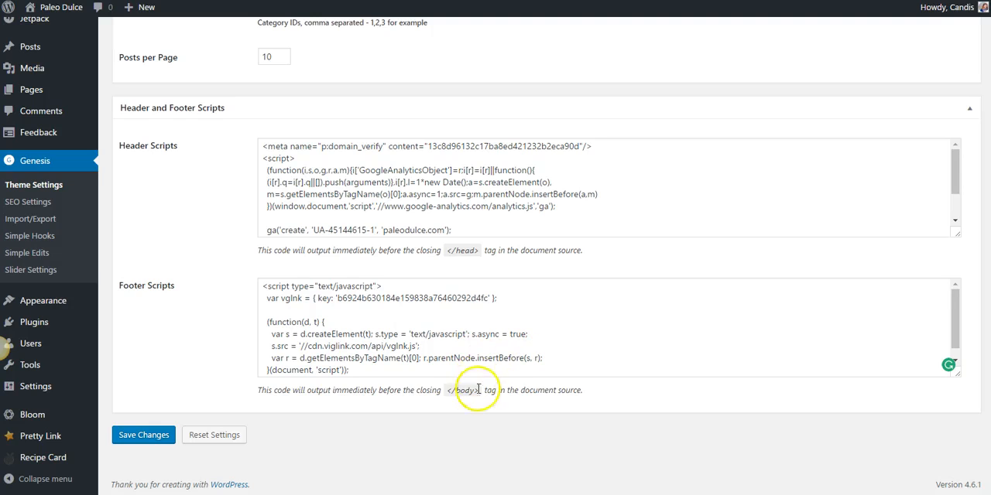
pyautogui.click(487, 357)
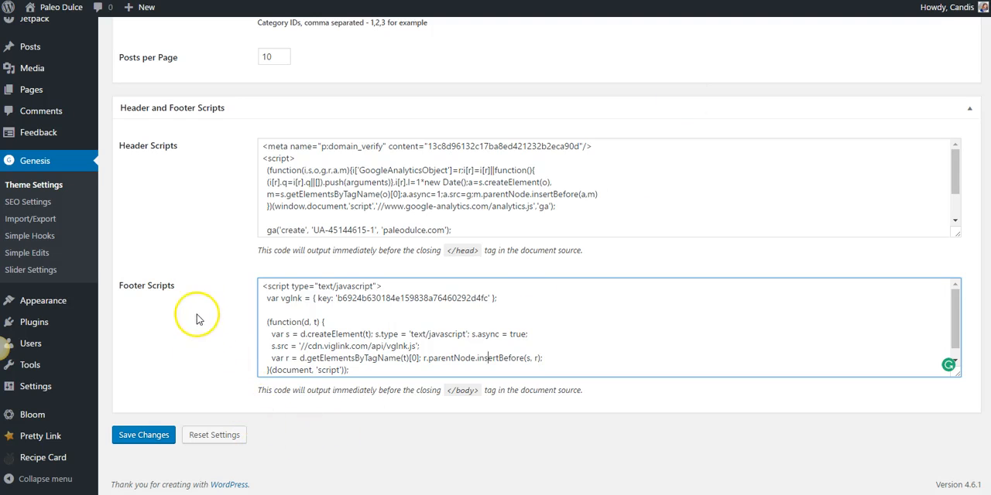
pyautogui.moveTo(216, 280)
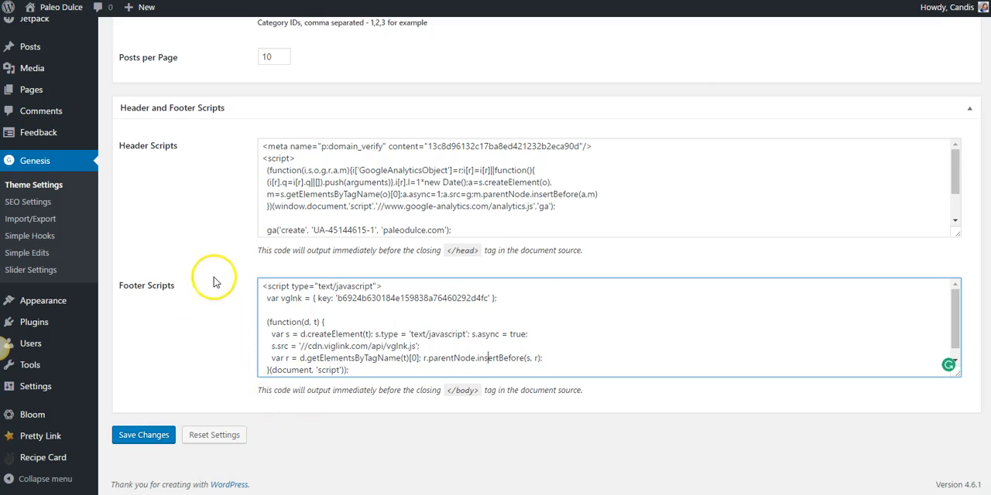
pyautogui.moveTo(217, 280)
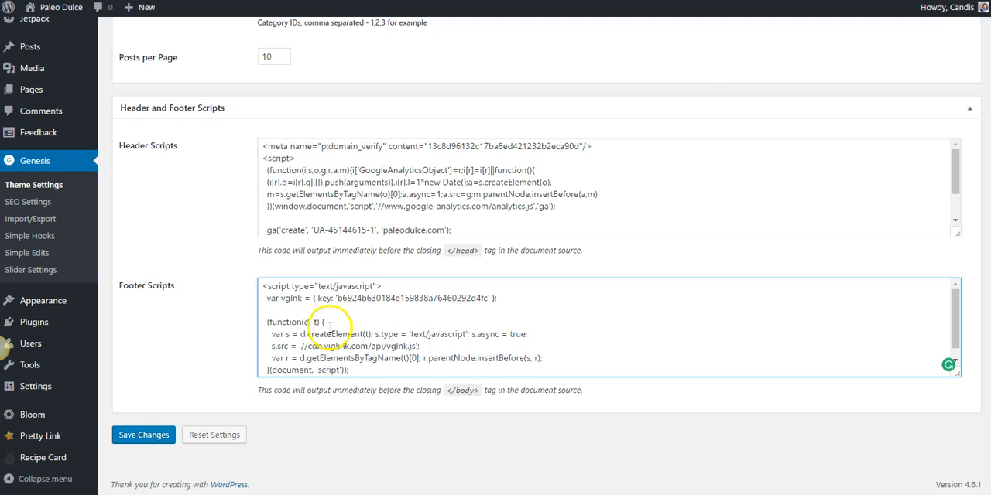
pyautogui.moveTo(400, 359)
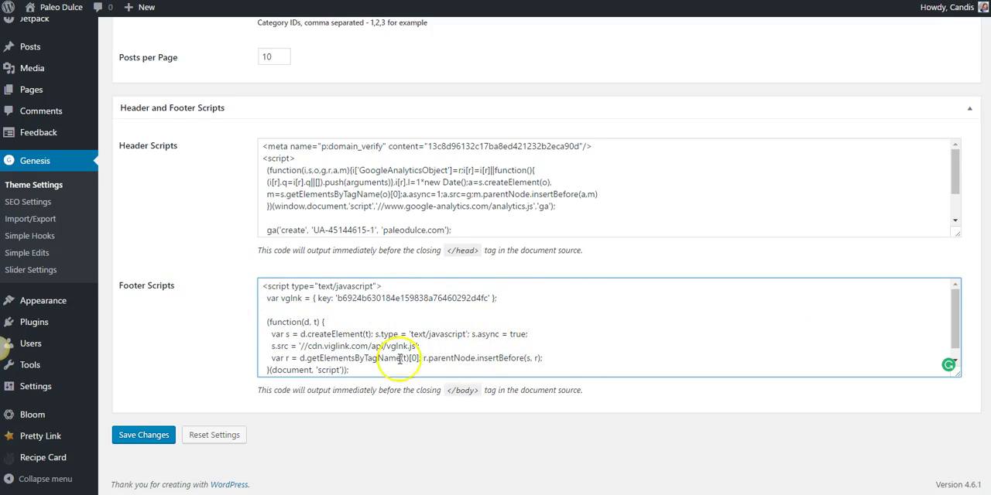
pyautogui.moveTo(446, 401)
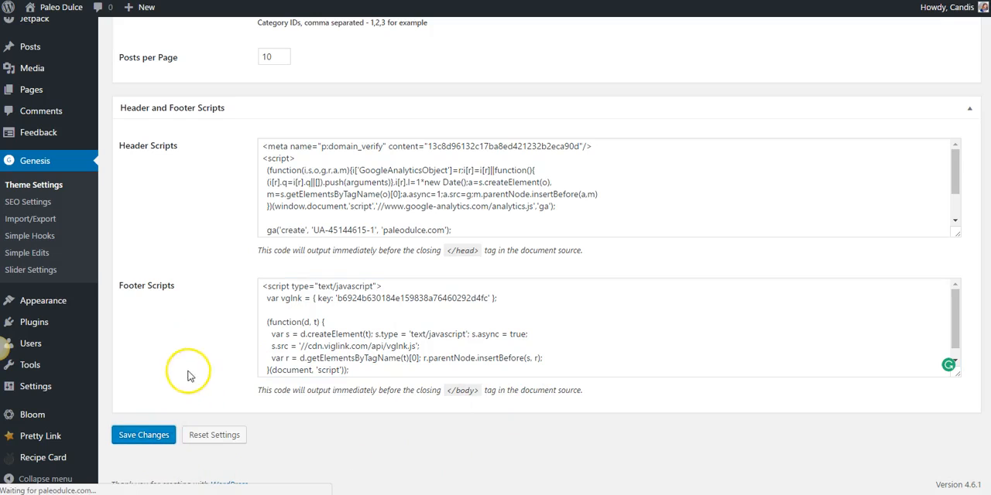
pyautogui.moveTo(192, 365)
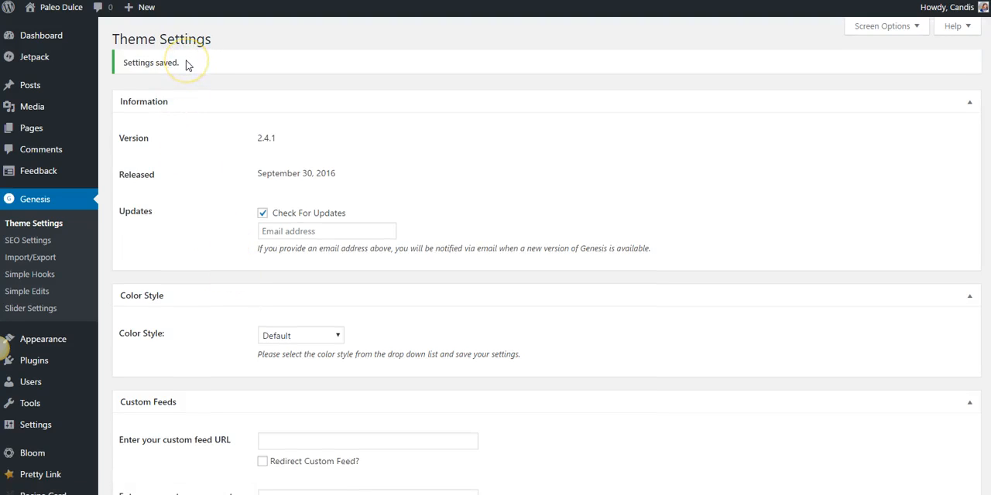
pyautogui.moveTo(186, 63)
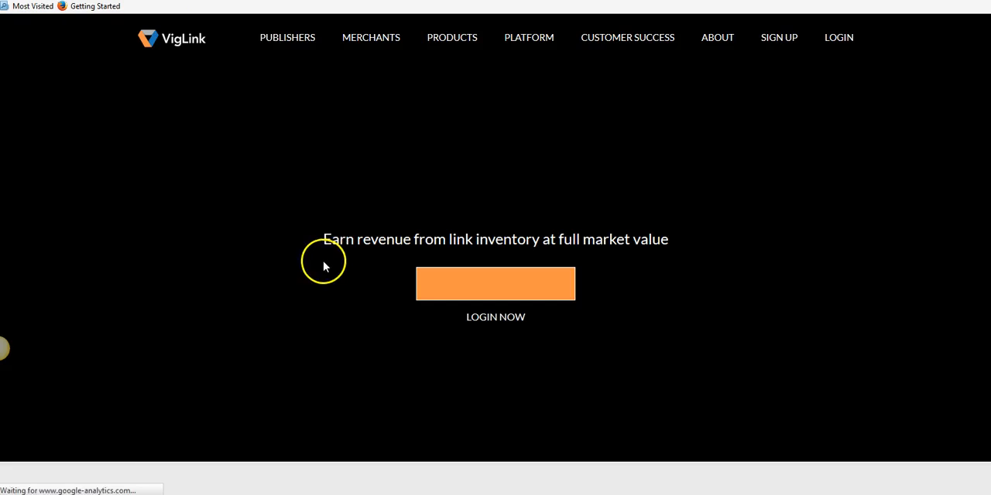
pyautogui.scroll(-3)
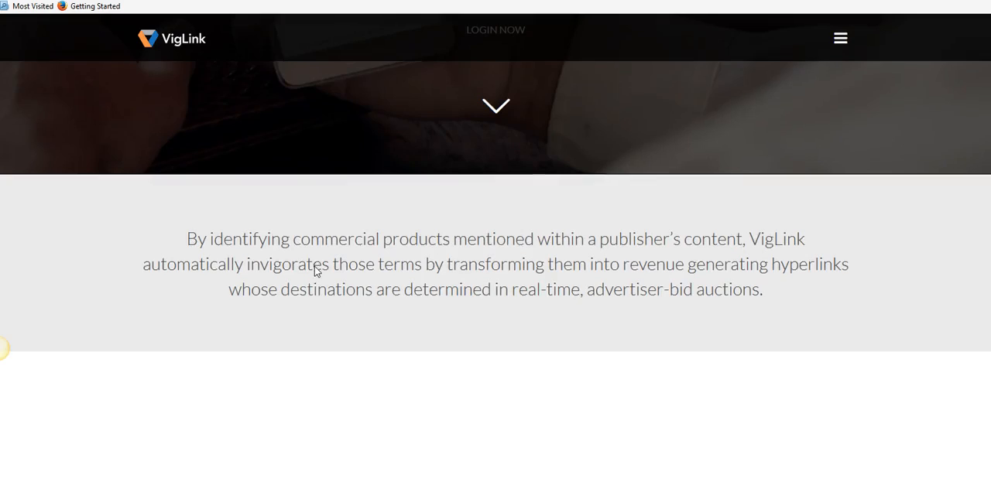
pyautogui.scroll(-3)
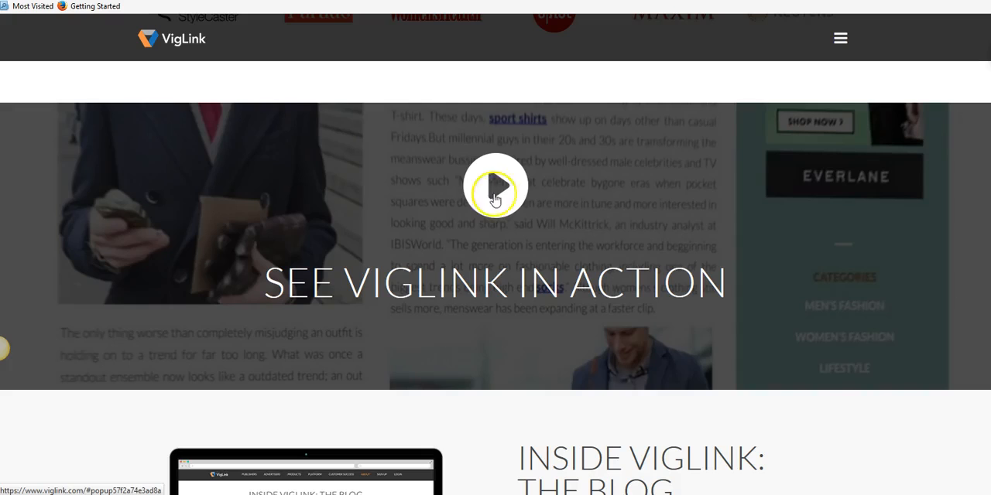
pyautogui.scroll(-3)
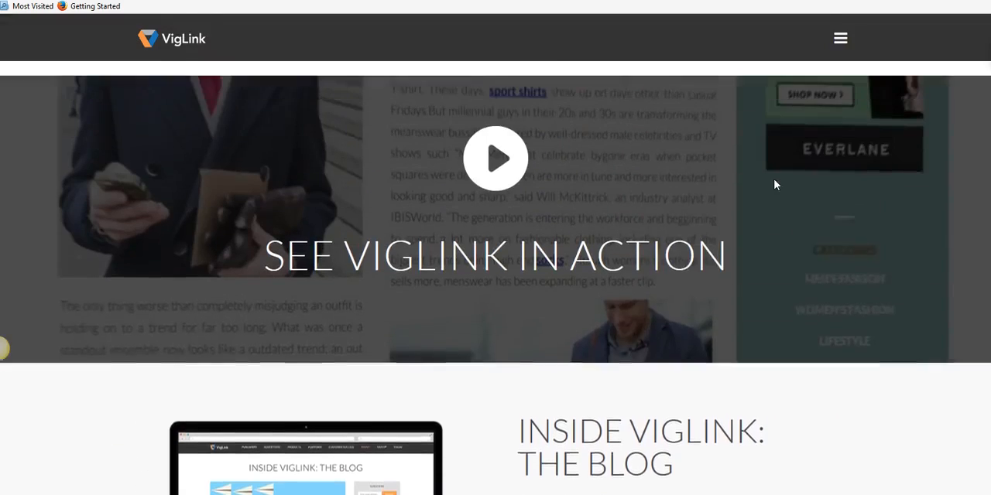
pyautogui.scroll(3)
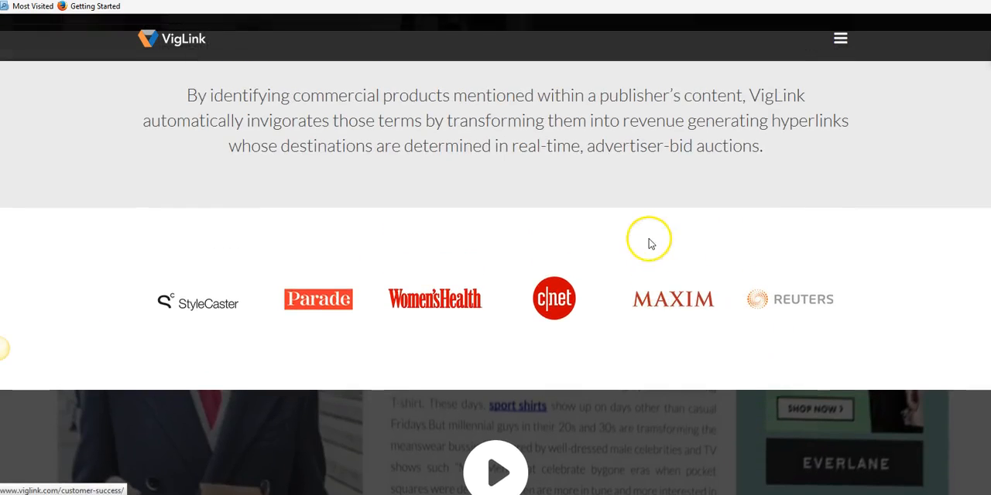
pyautogui.moveTo(186, 105)
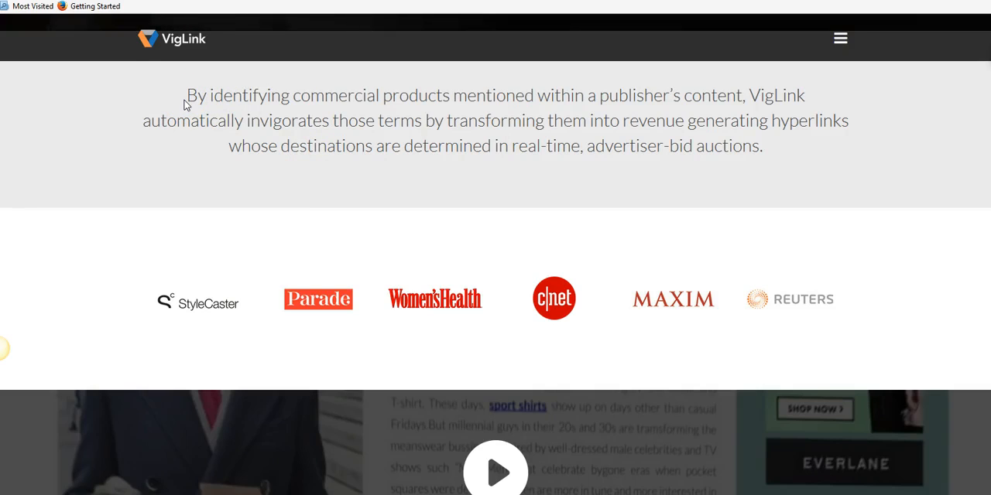
pyautogui.scroll(3)
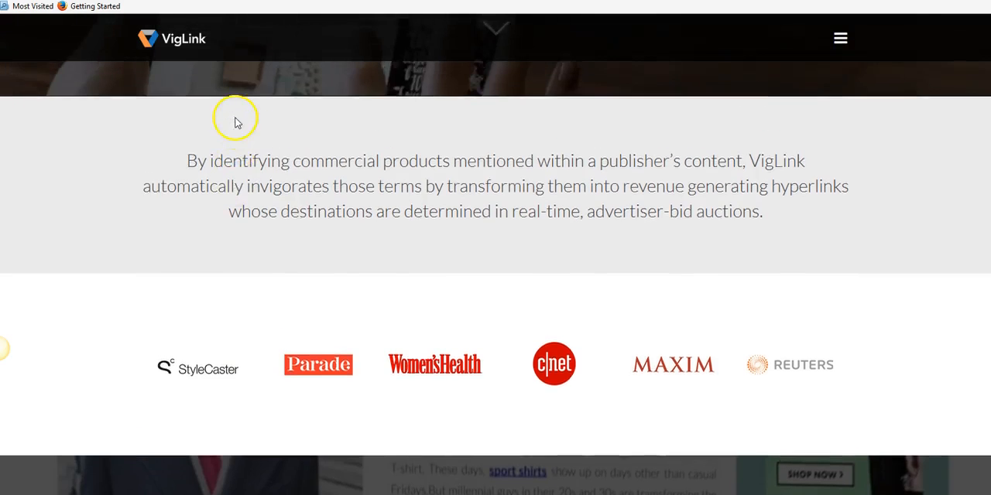
pyautogui.scroll(3)
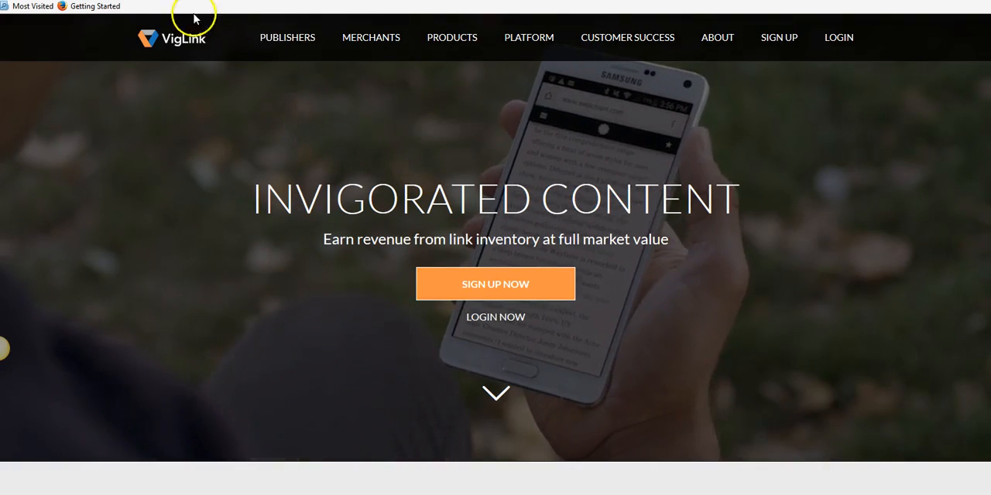
pyautogui.moveTo(126, 75)
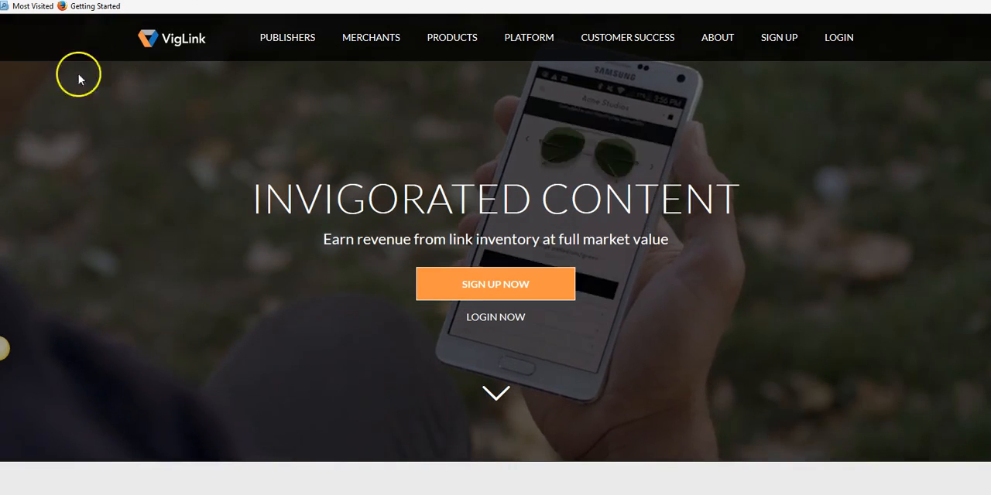
pyautogui.scroll(-3)
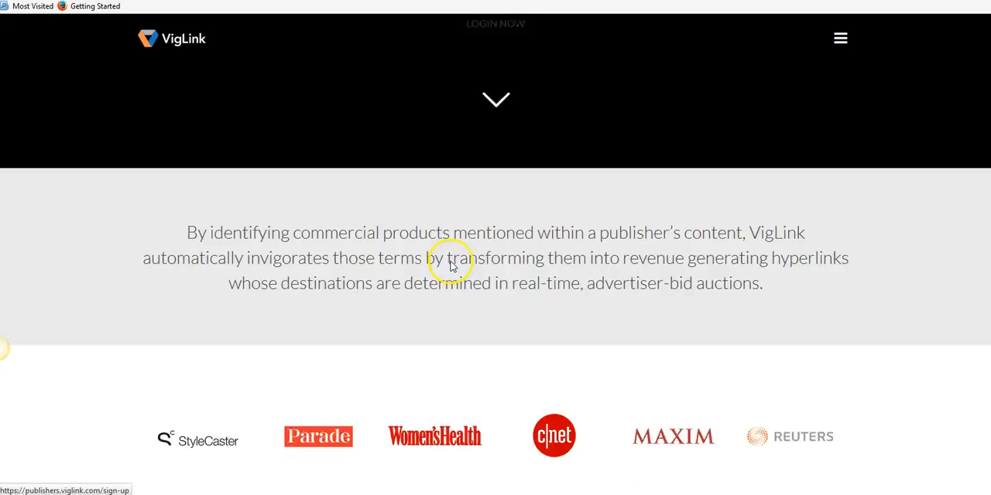
pyautogui.scroll(-3)
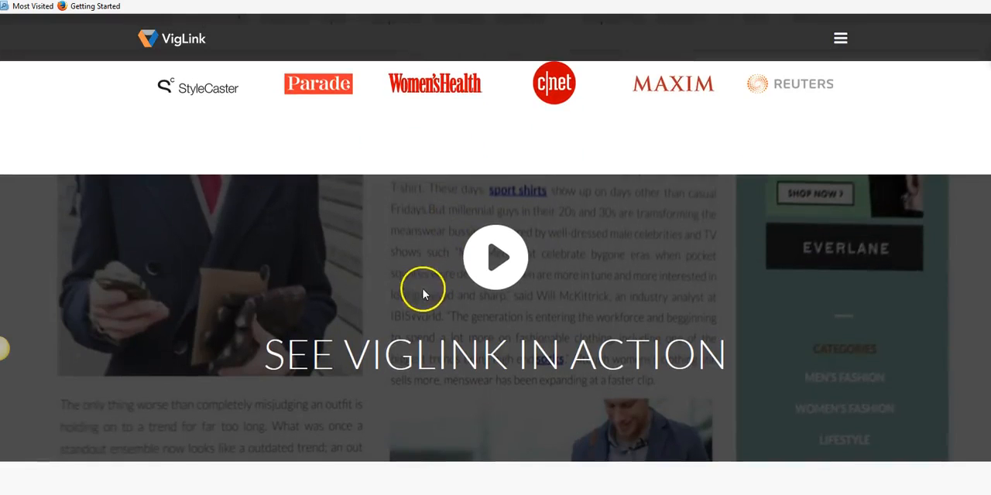
pyautogui.moveTo(508, 246)
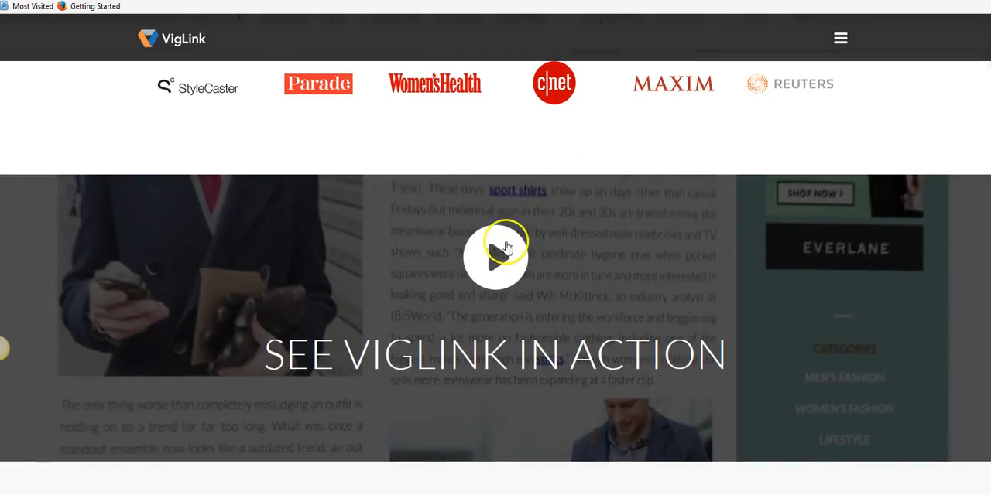
pyautogui.moveTo(411, 149)
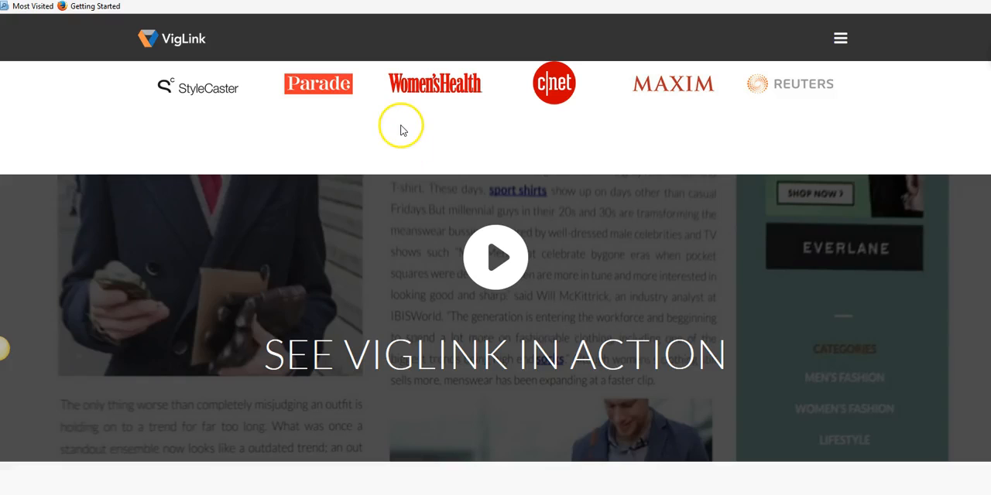
pyautogui.moveTo(40, 28)
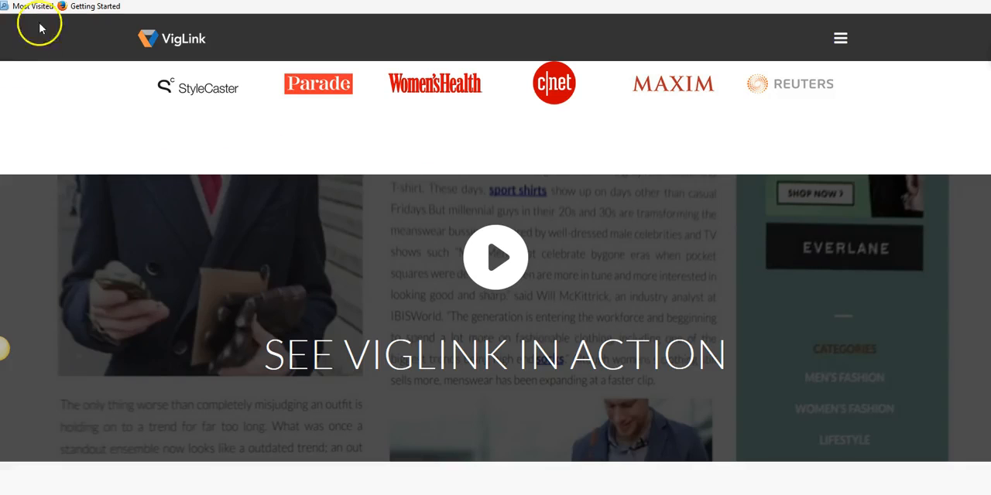